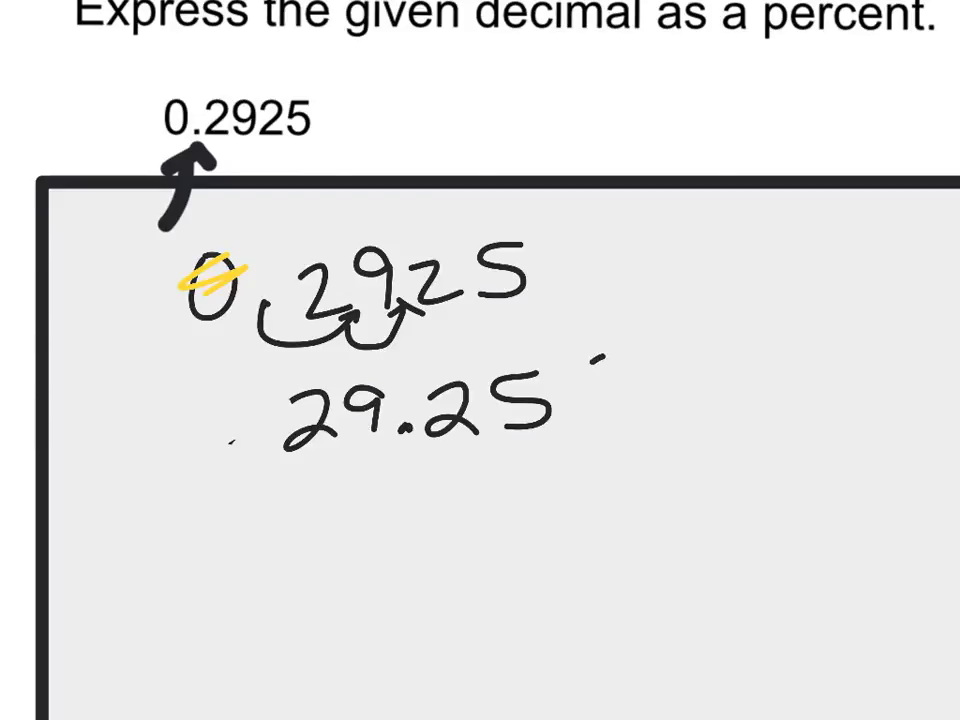
{"action": "type", "text": "%"}
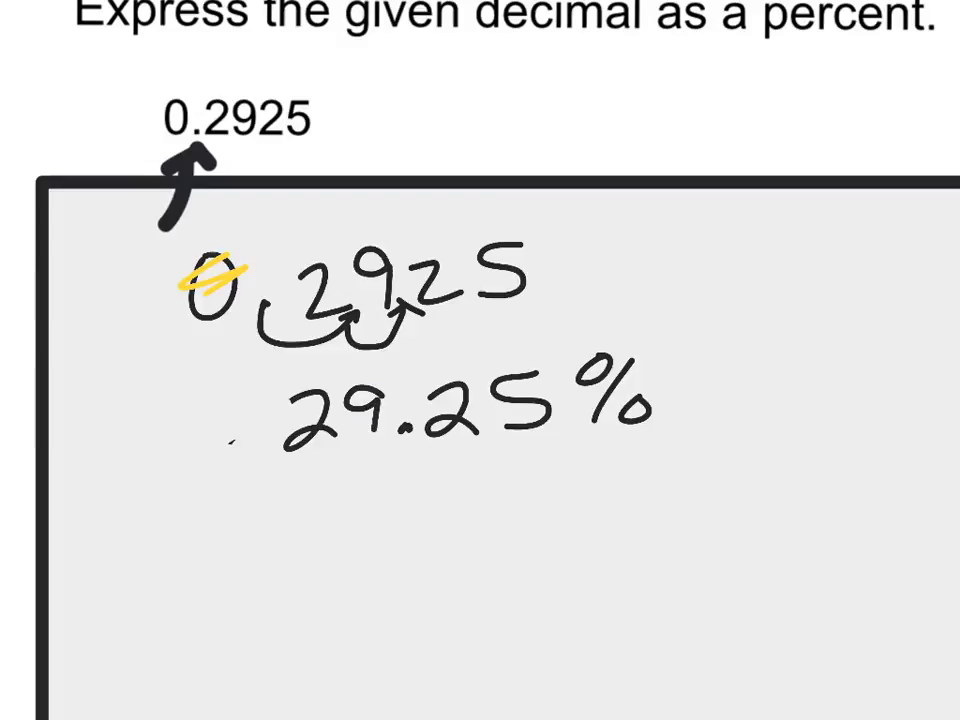